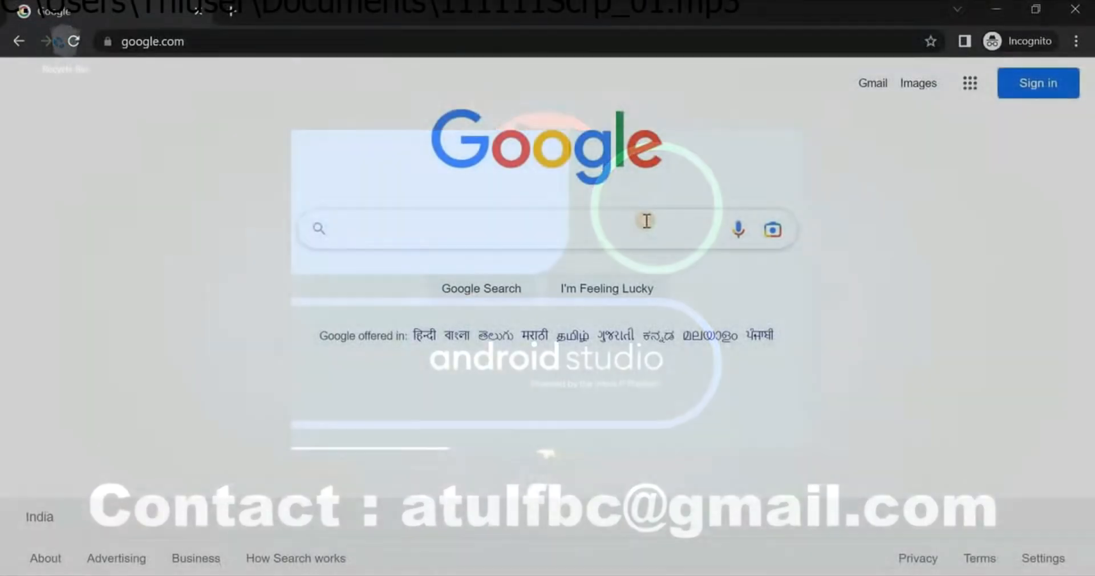
- Search Google for 'scrcpy' and open the Genymobile scrcpy GitHub result
text(scrcpy)
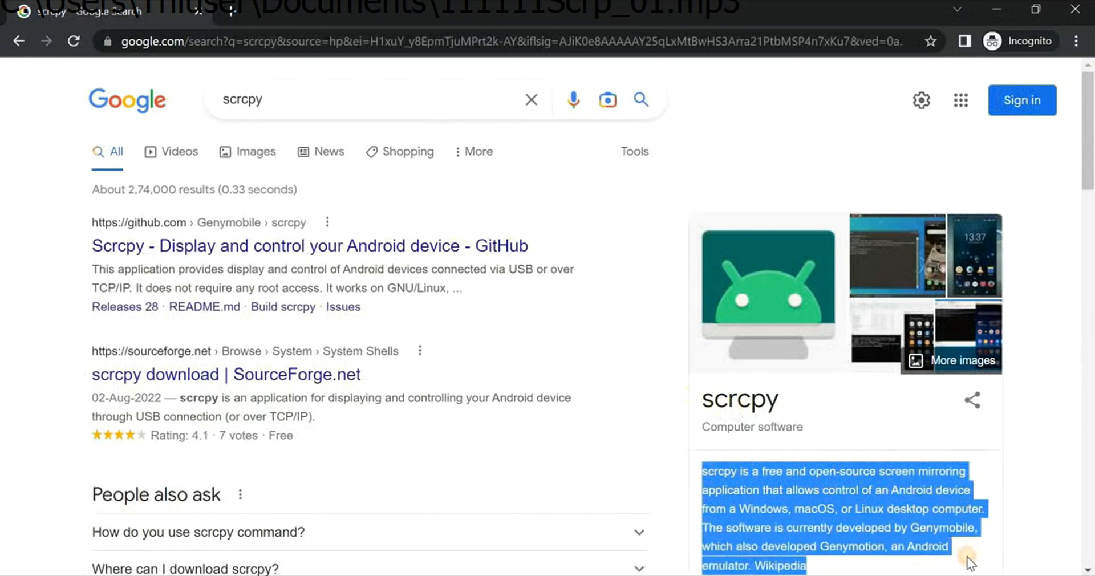
mouse_move(490, 331)
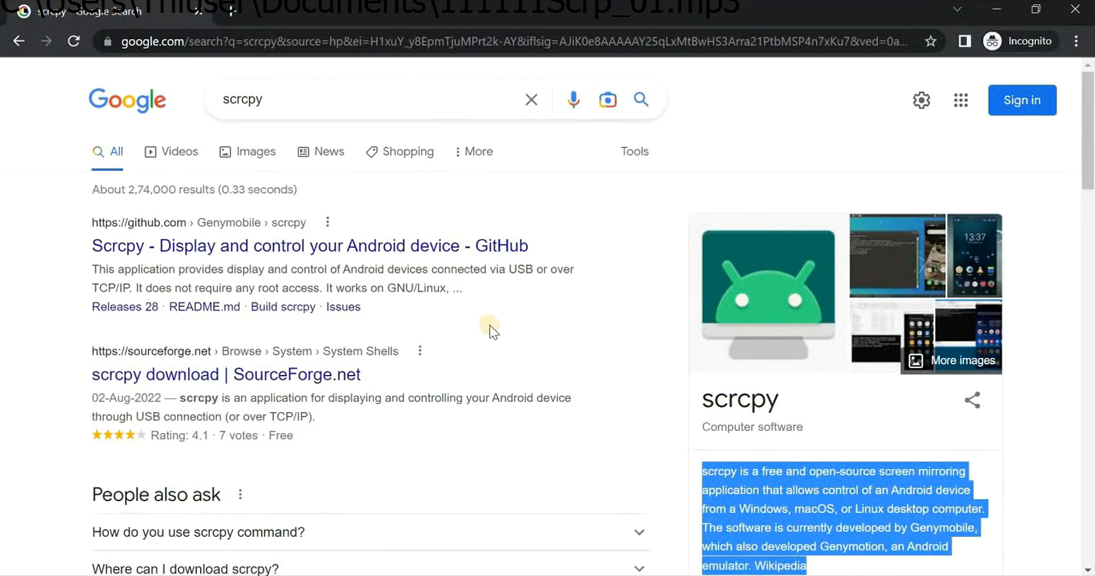
click(309, 245)
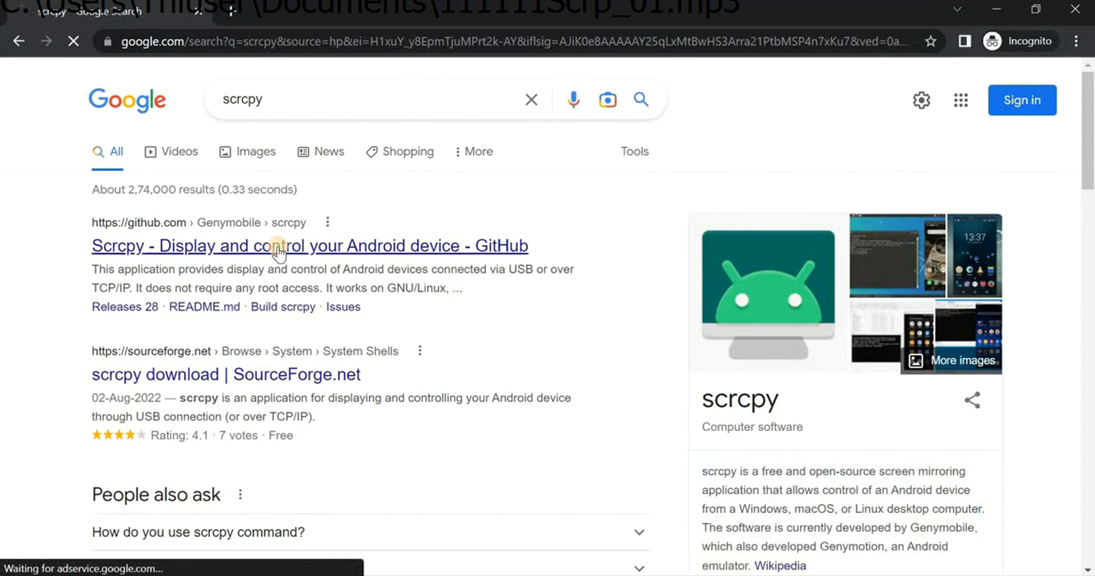
- Scroll the scrcpy README to 'Get the app' and download the Windows build
click(309, 246)
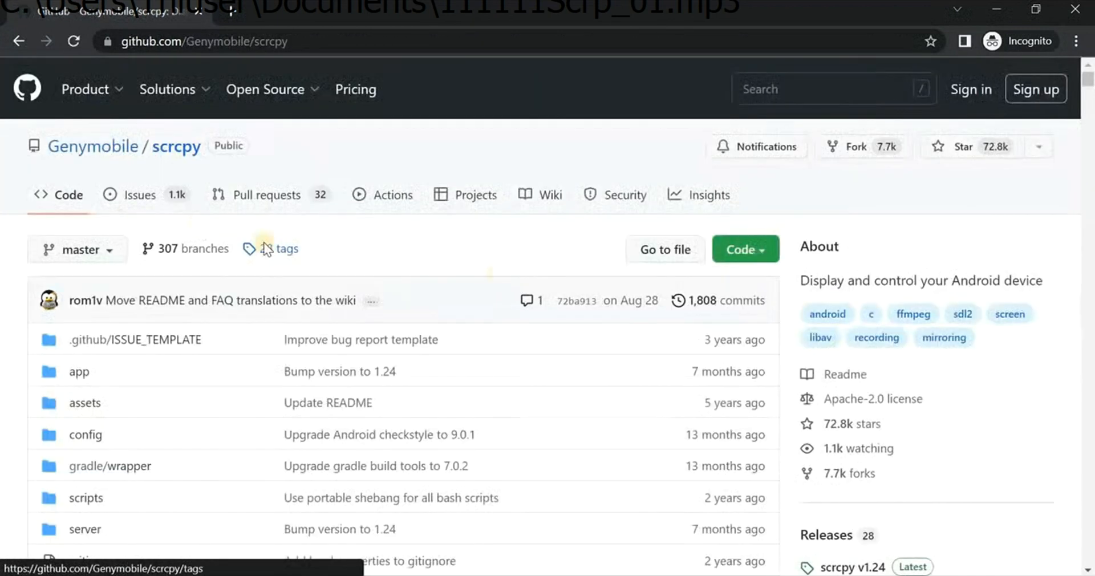
scroll(down, 3)
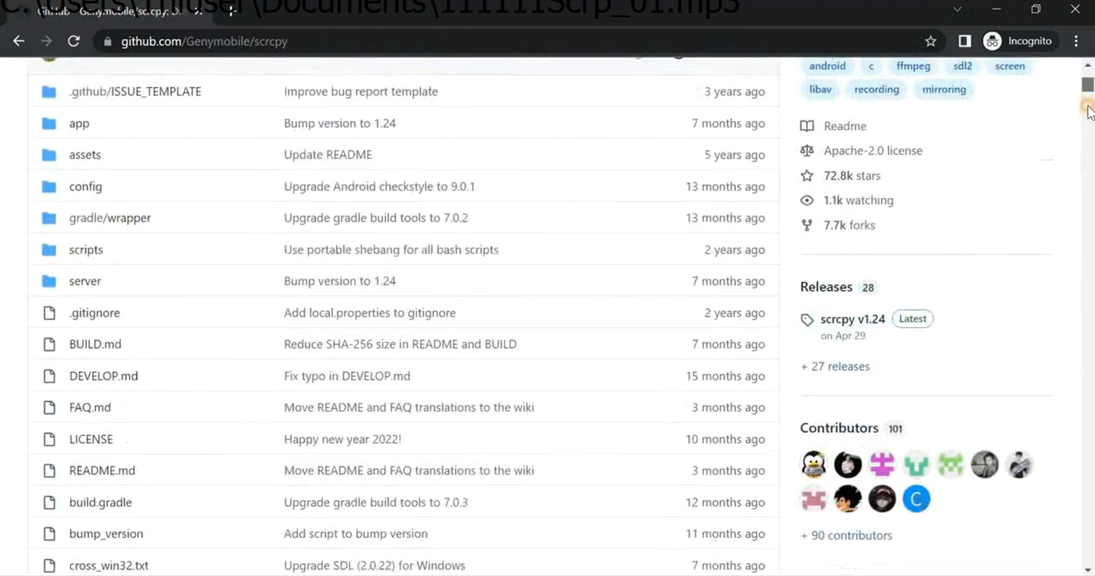
scroll(down, 3)
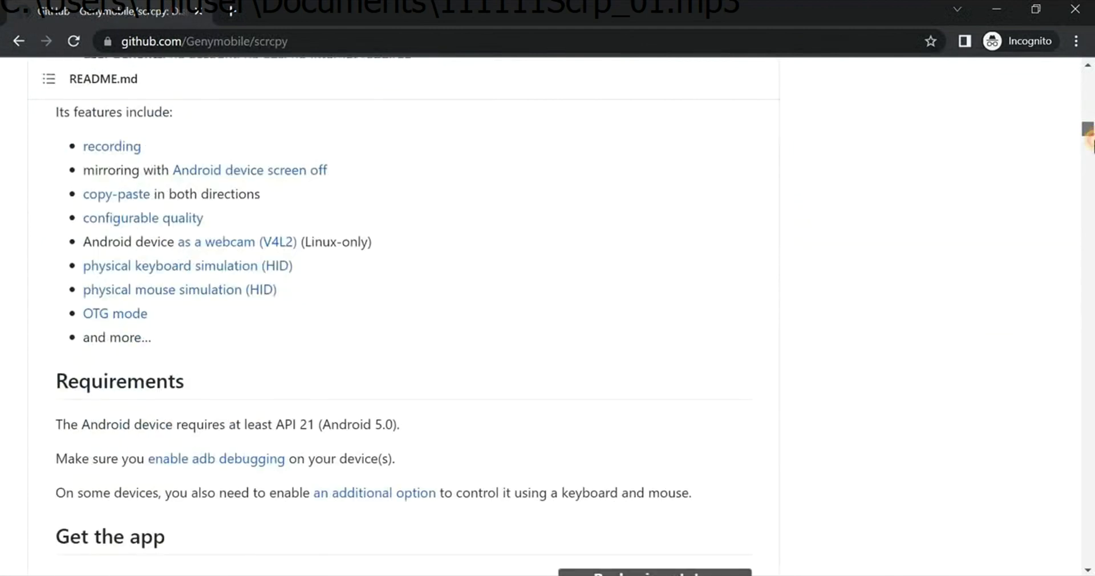
scroll(down, 3)
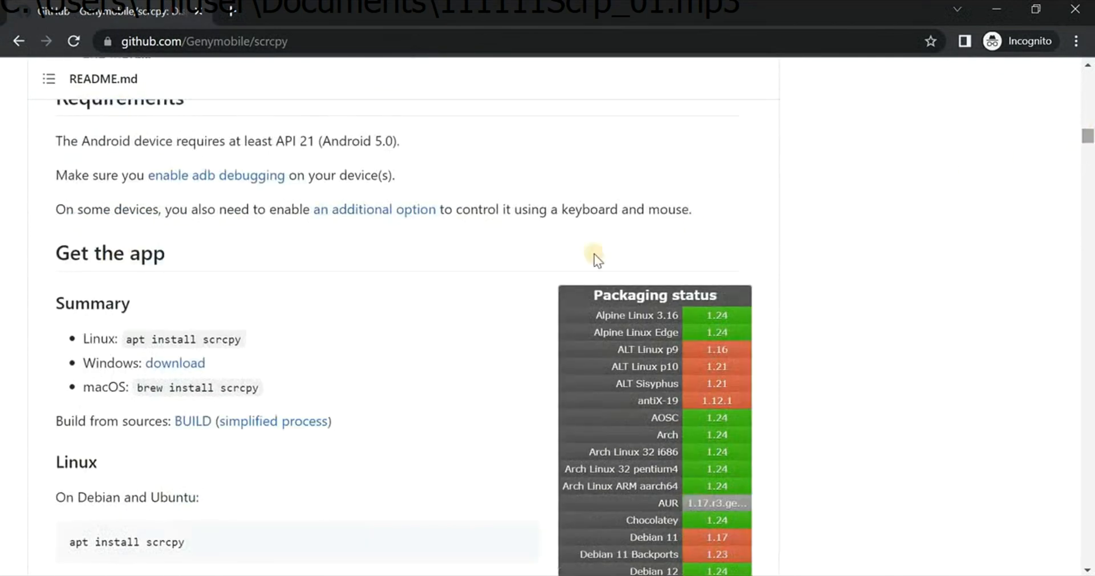
mouse_move(264, 360)
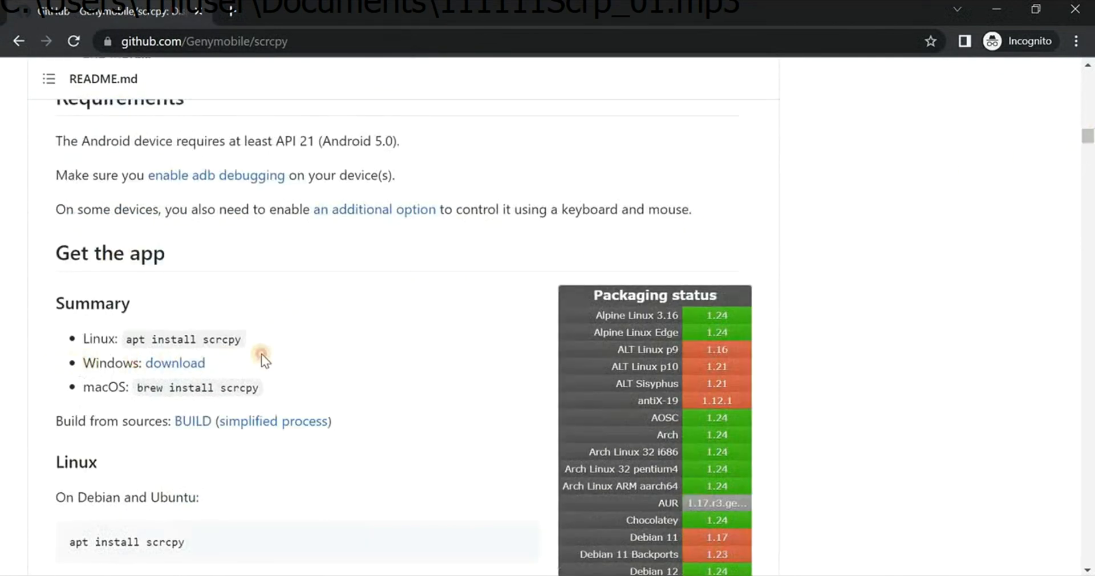
mouse_move(175, 363)
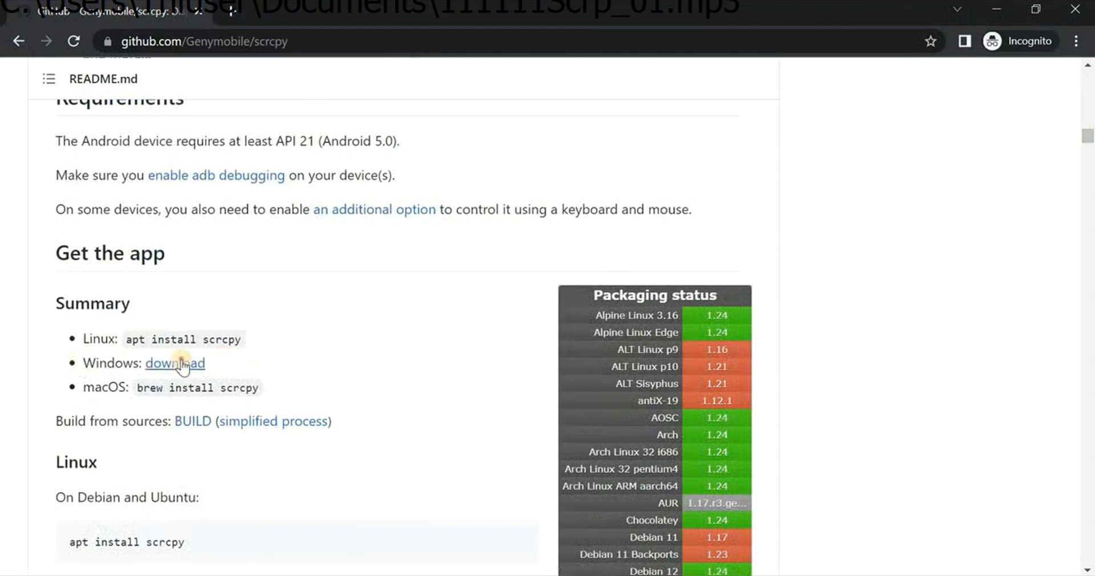
click(174, 364)
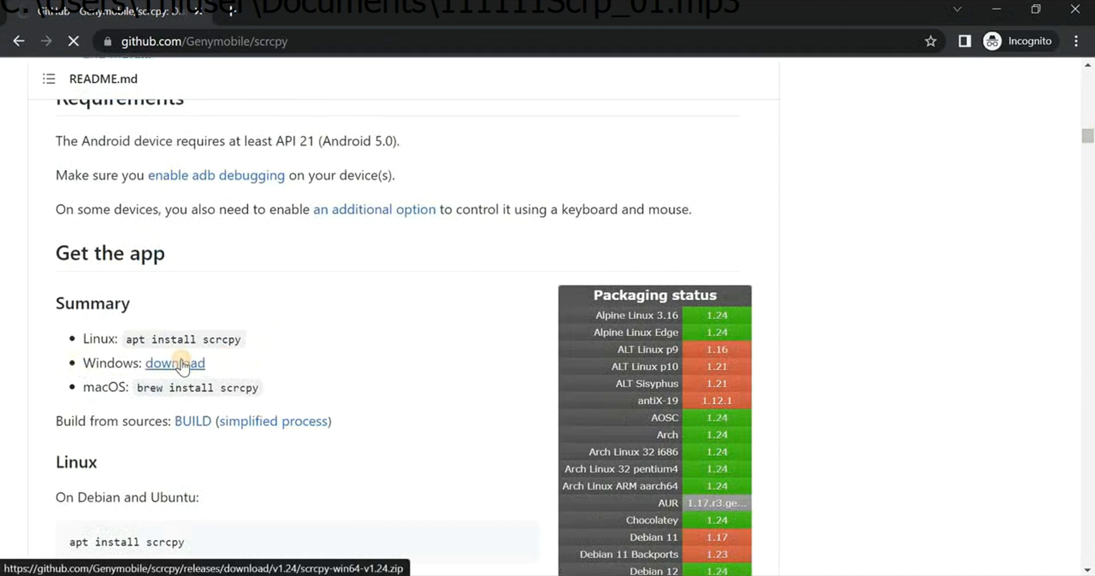
click(174, 362)
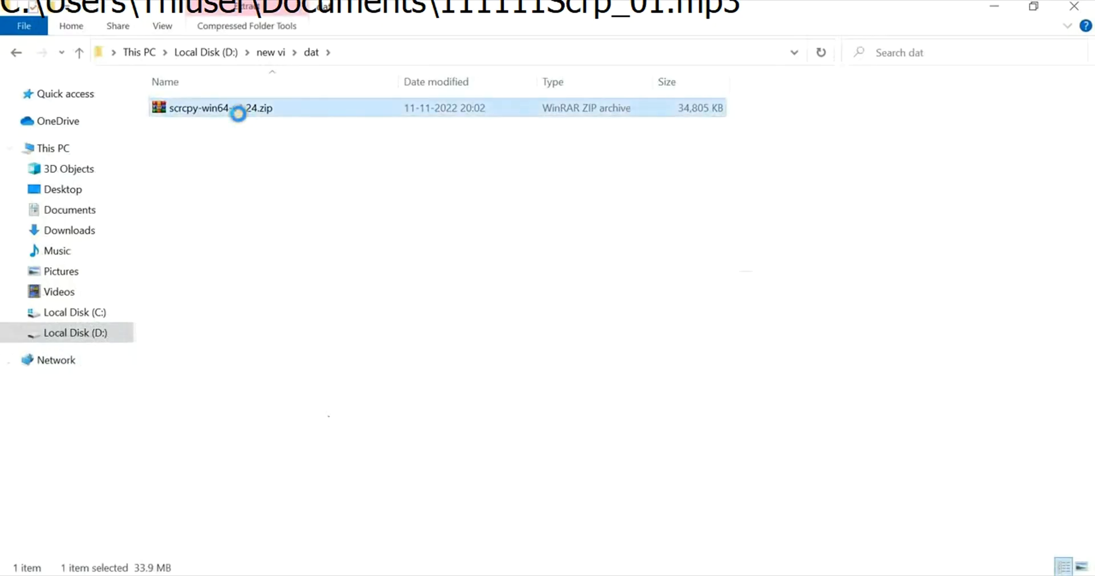
- Extract scrcpy-win64-v1.24.zip here, launch scrcpy.exe once, and close its console
right_click(220, 107)
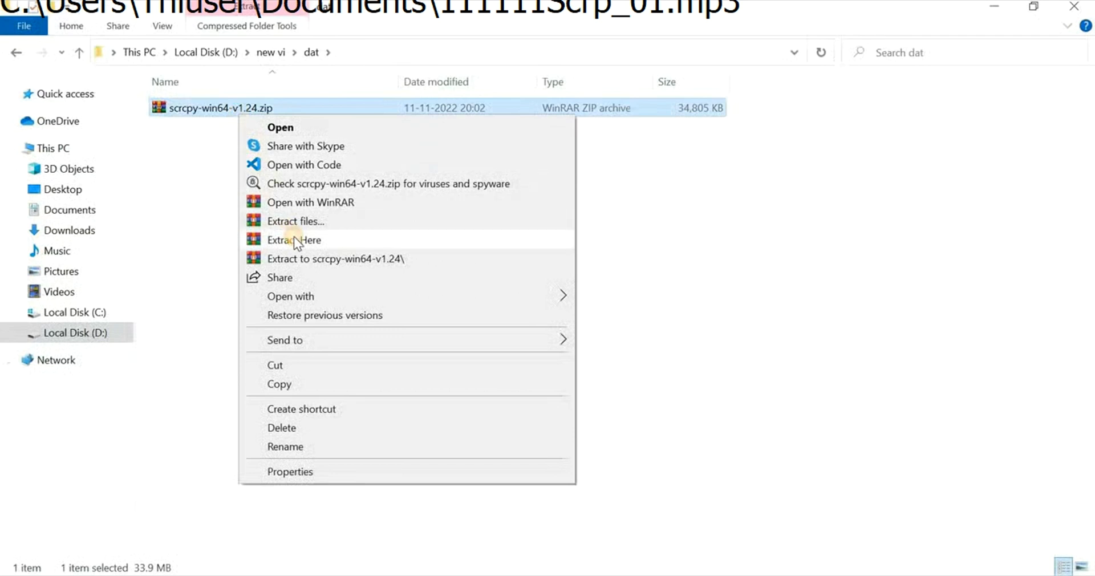
click(293, 240)
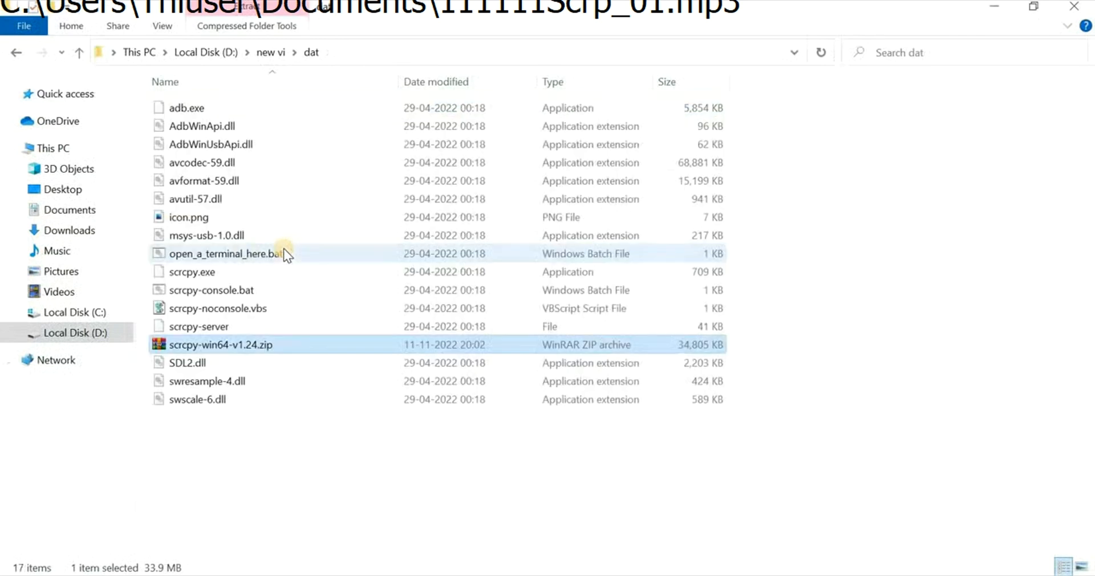
mouse_move(426, 311)
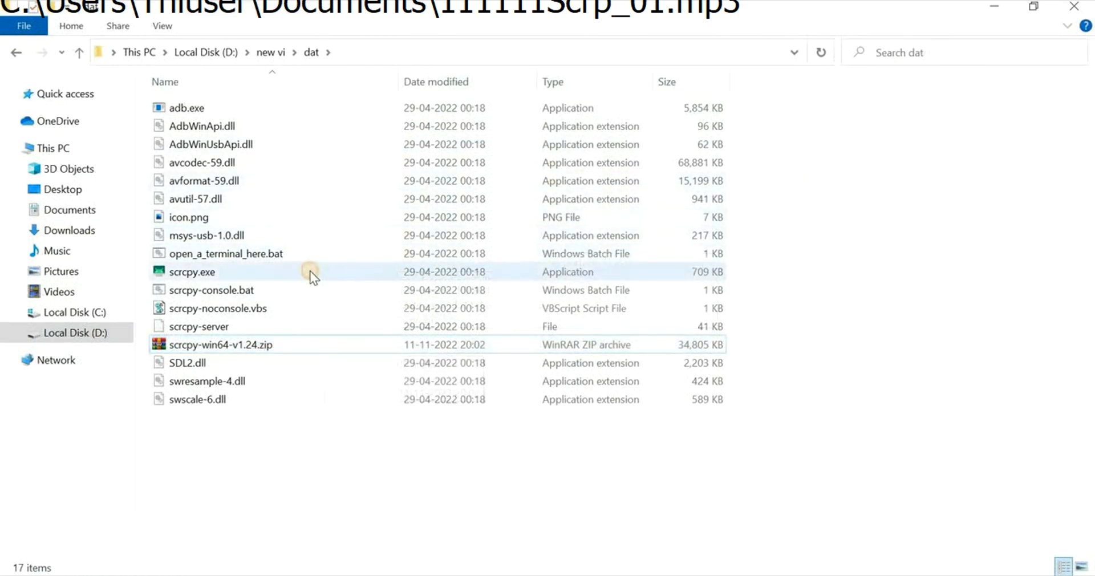
click(193, 271)
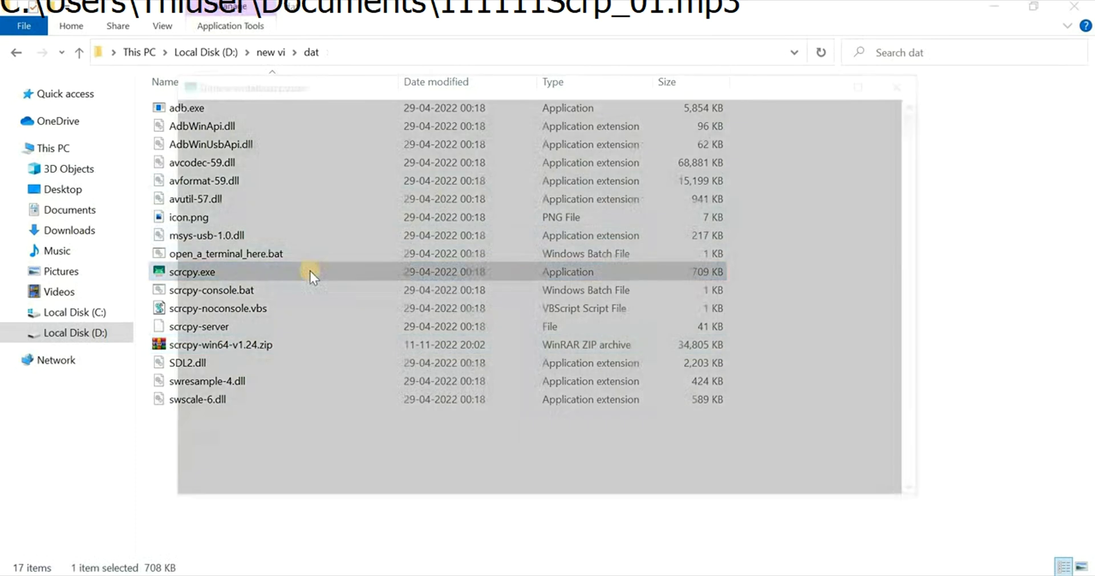
double_click(192, 271)
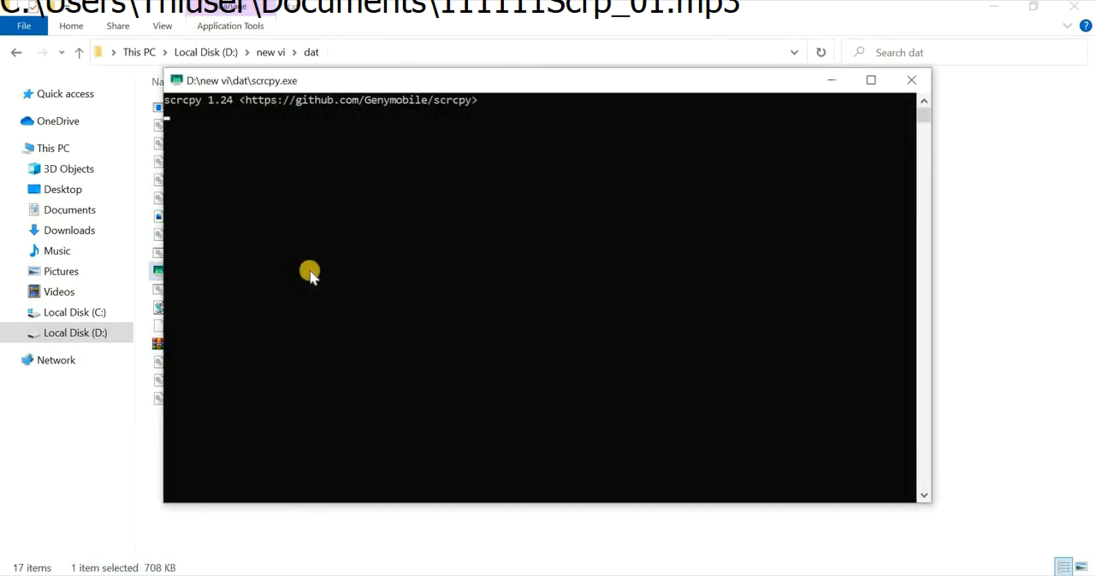
click(911, 80)
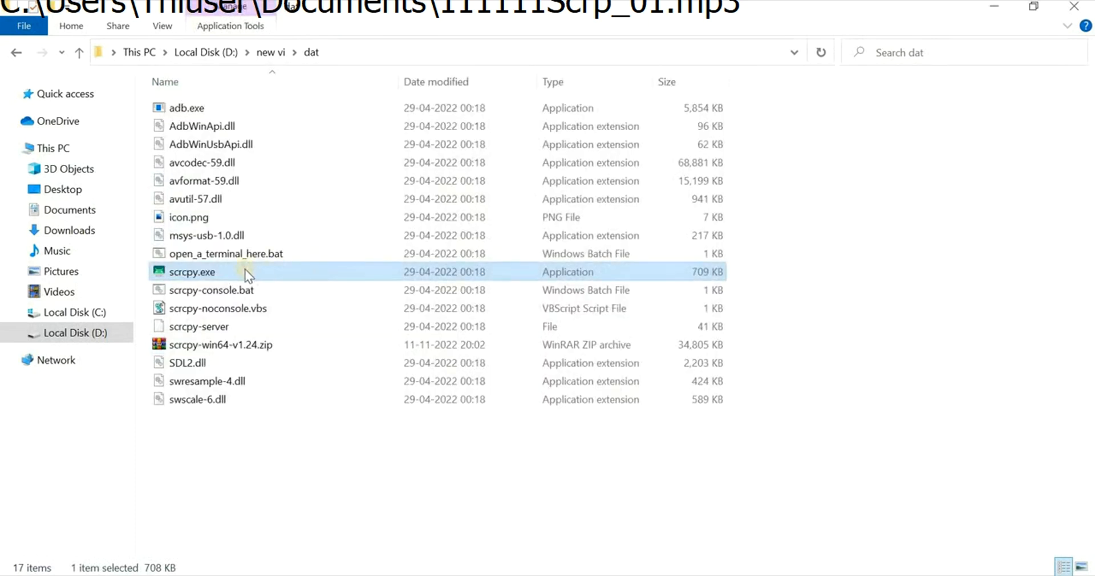
right_click(192, 272)
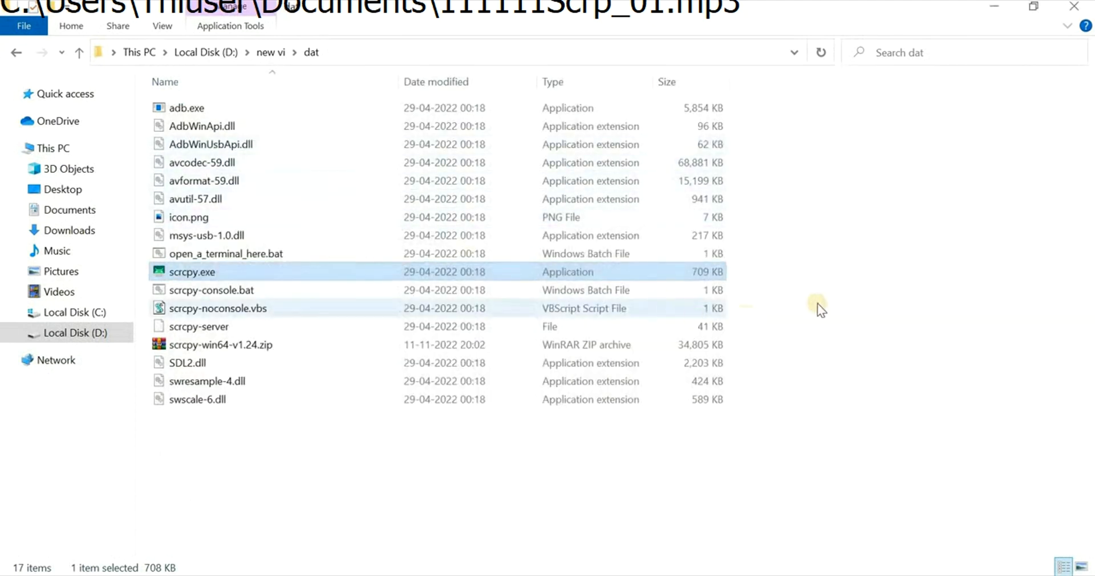
mouse_move(792, 312)
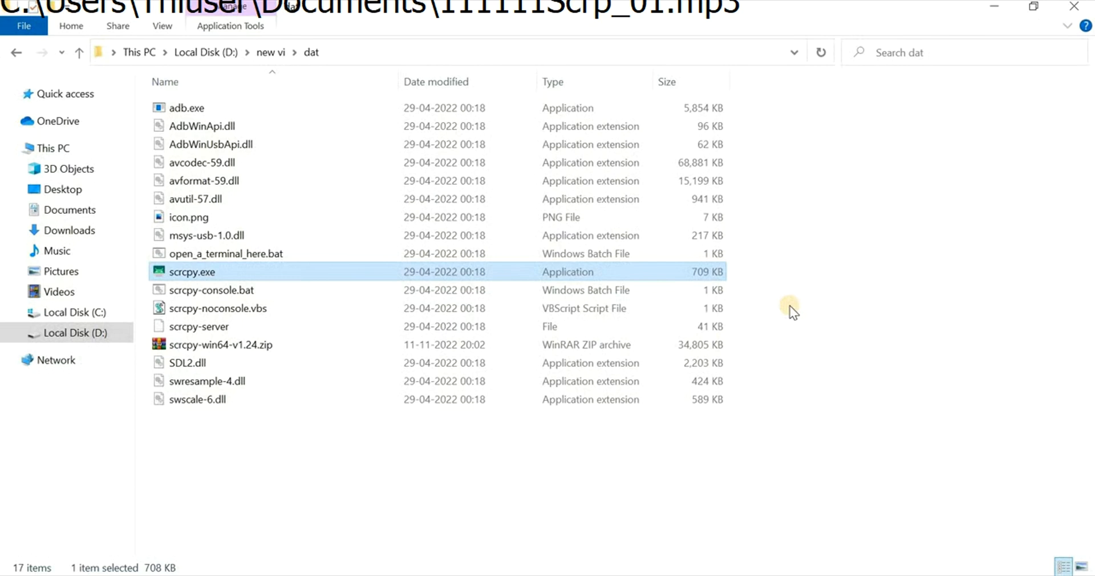
mouse_move(760, 313)
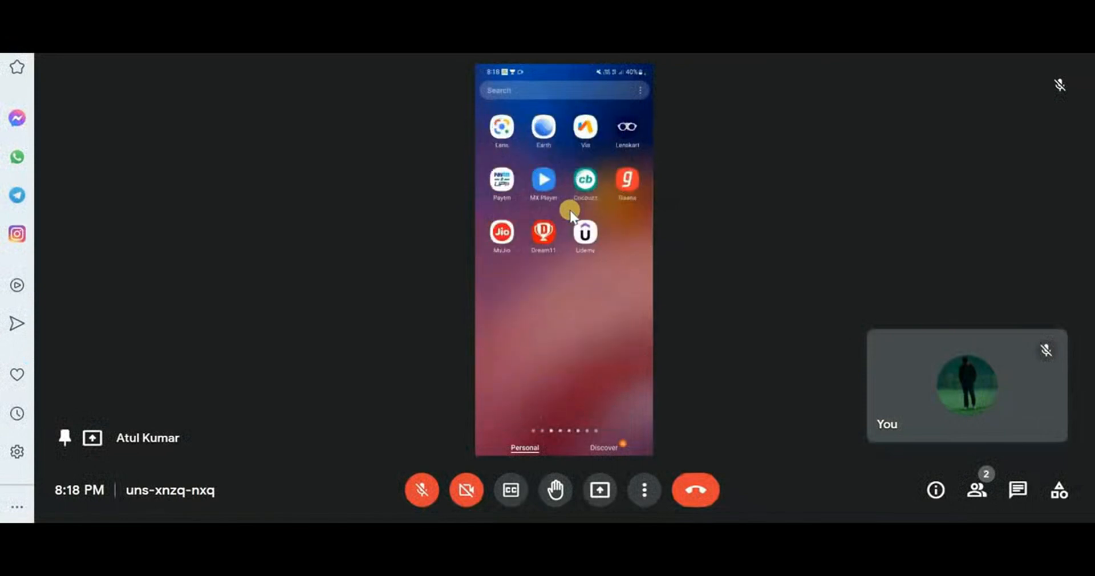
- Unlock Developer options by tapping the build number under About phone's software information
scroll(left, 3)
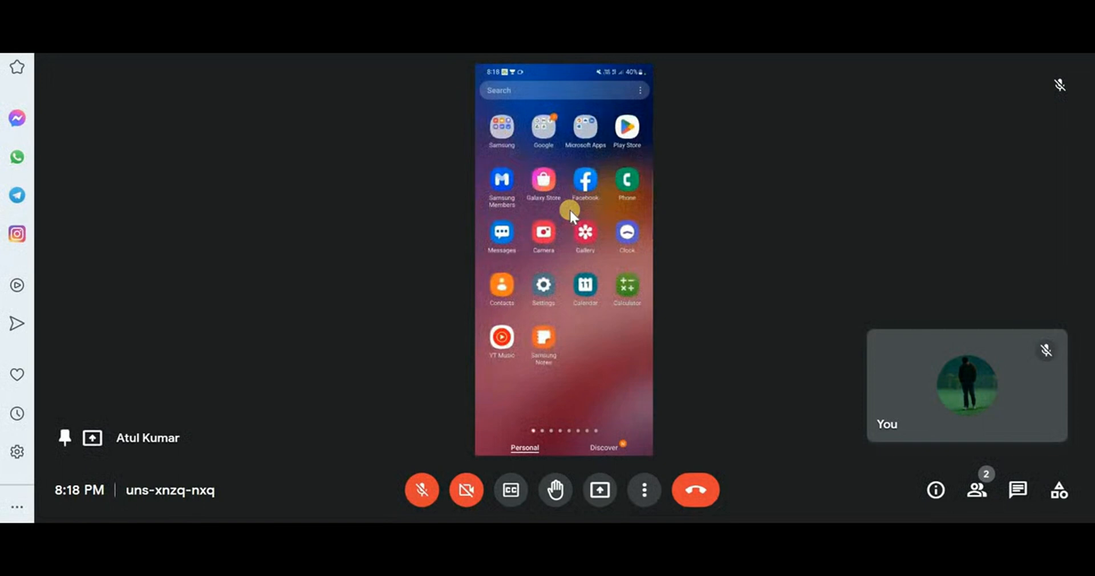
click(542, 284)
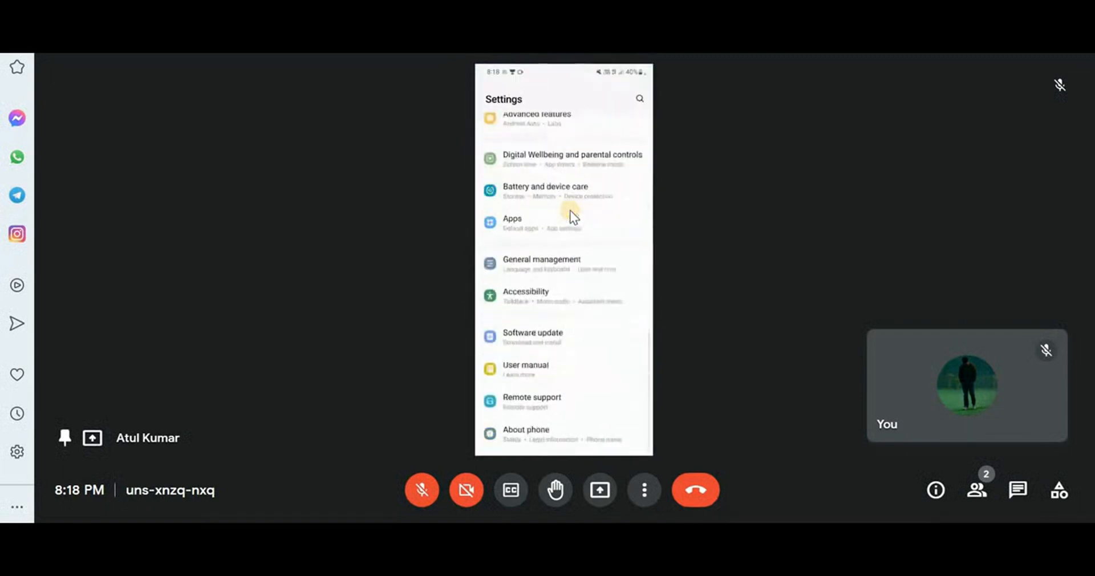
click(526, 429)
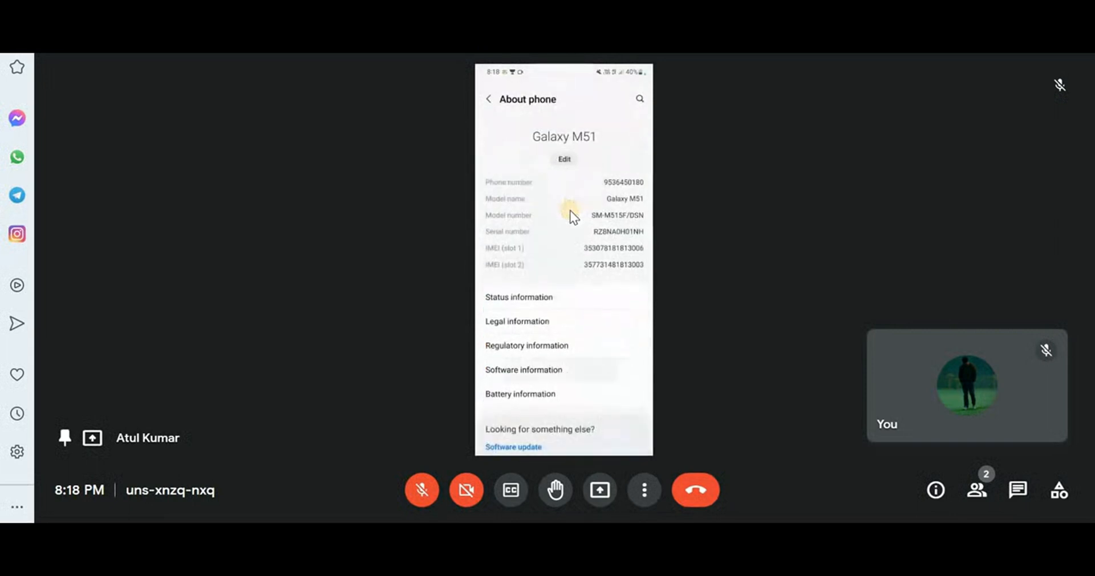
click(523, 370)
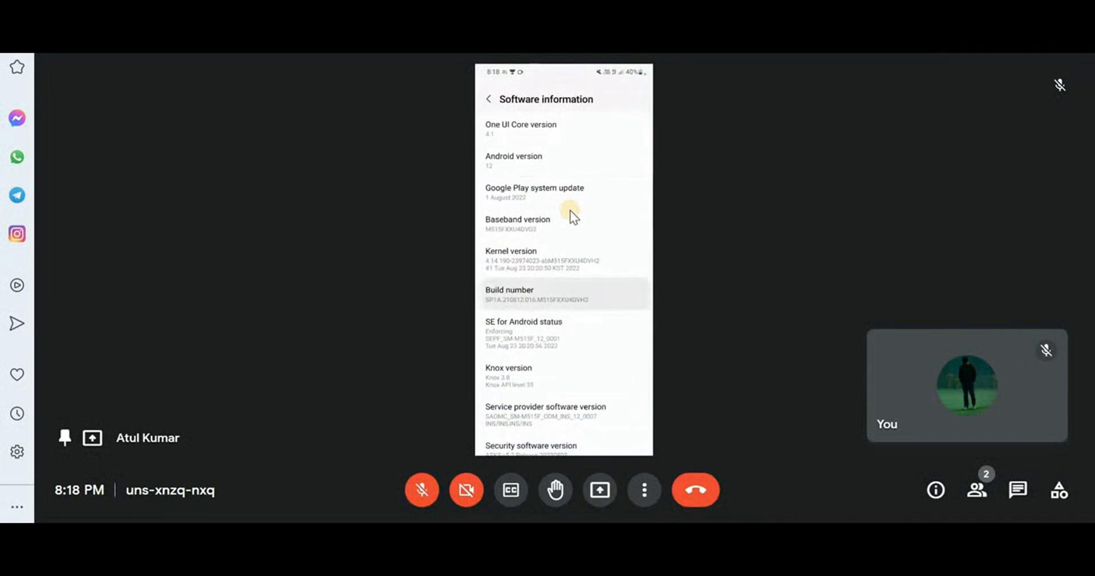
click(563, 293)
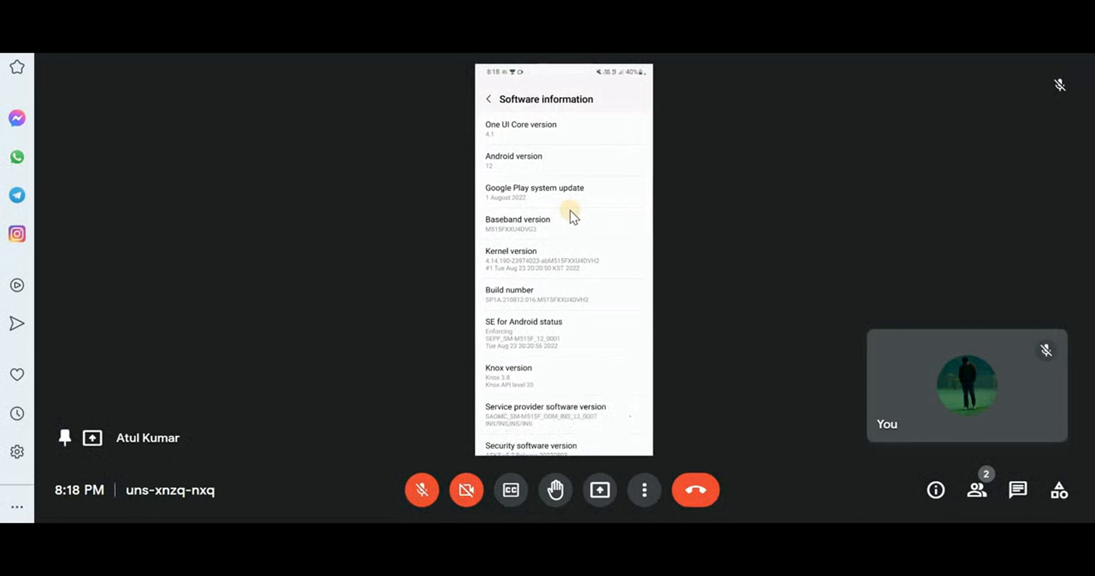
click(488, 99)
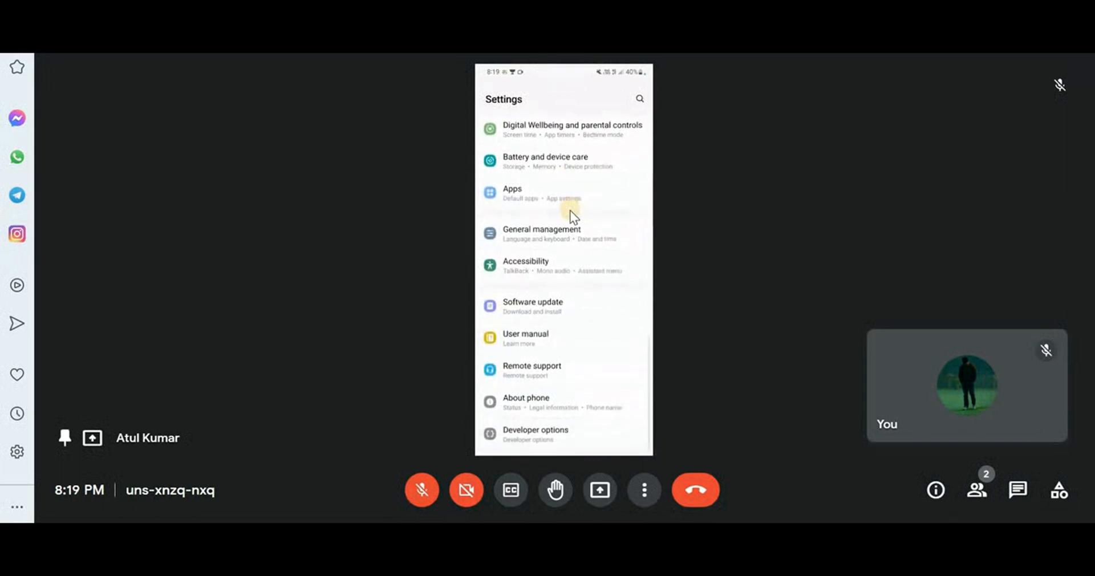
- Open Developer options and switch on the USB debugging toggle
click(535, 433)
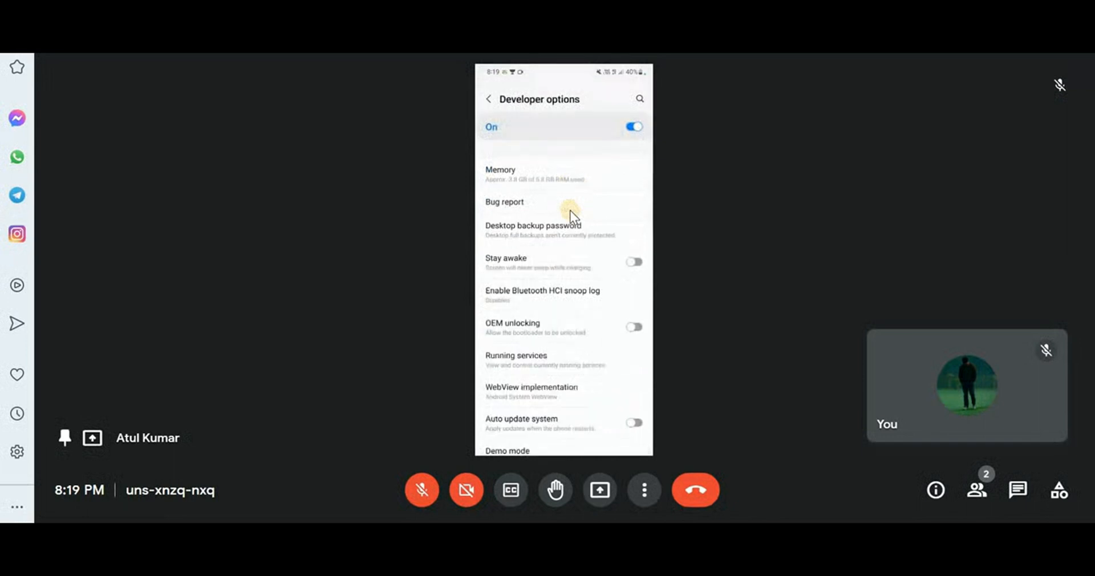
scroll(down, 3)
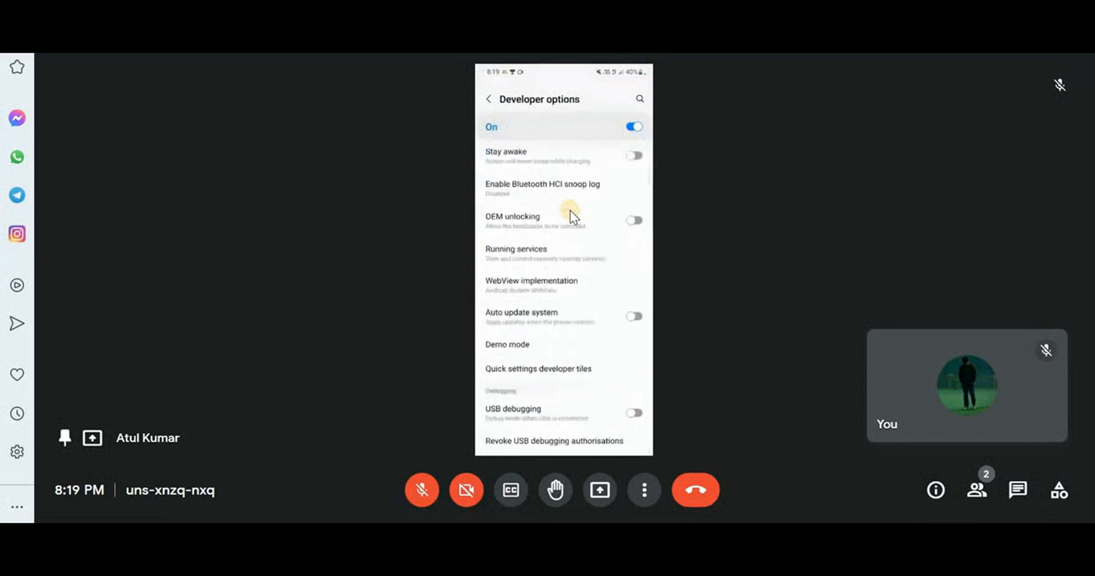
scroll(down, 3)
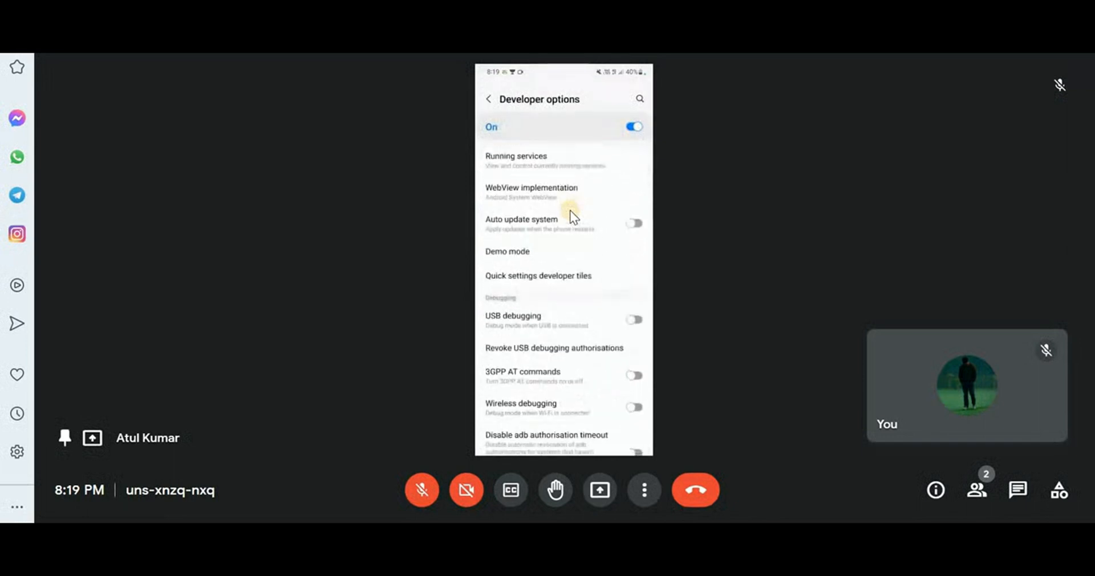
click(632, 318)
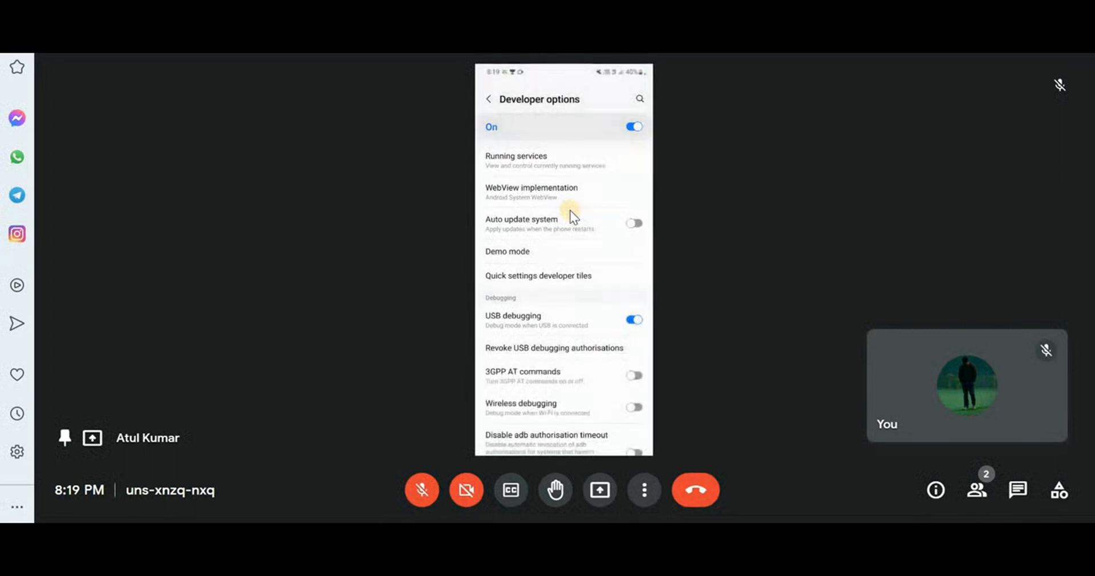
scroll(down, 3)
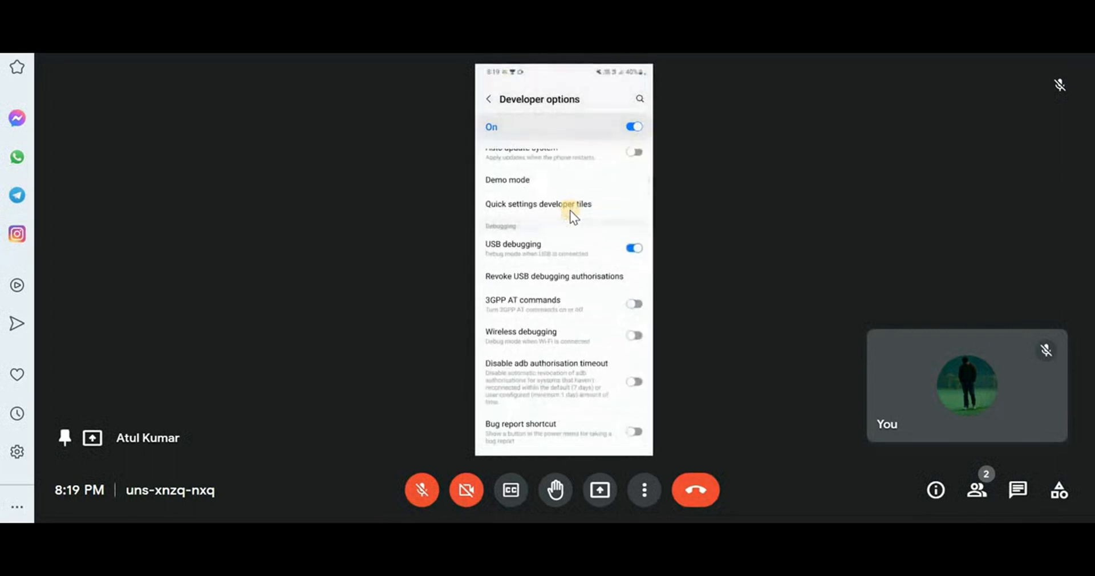
click(632, 335)
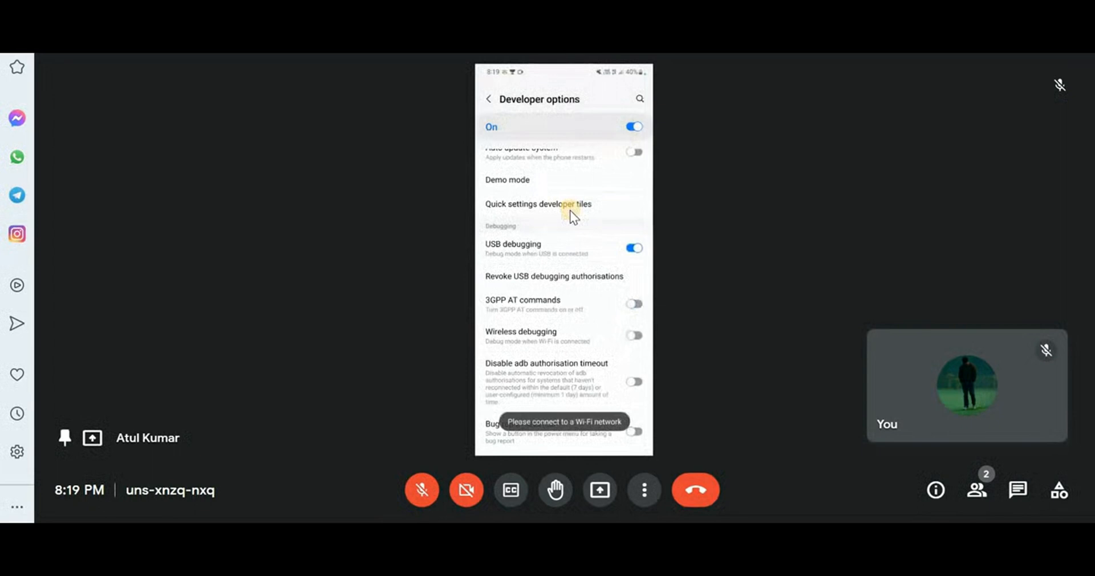
- Scroll through the Developer options list to review the settings
scroll(up, 3)
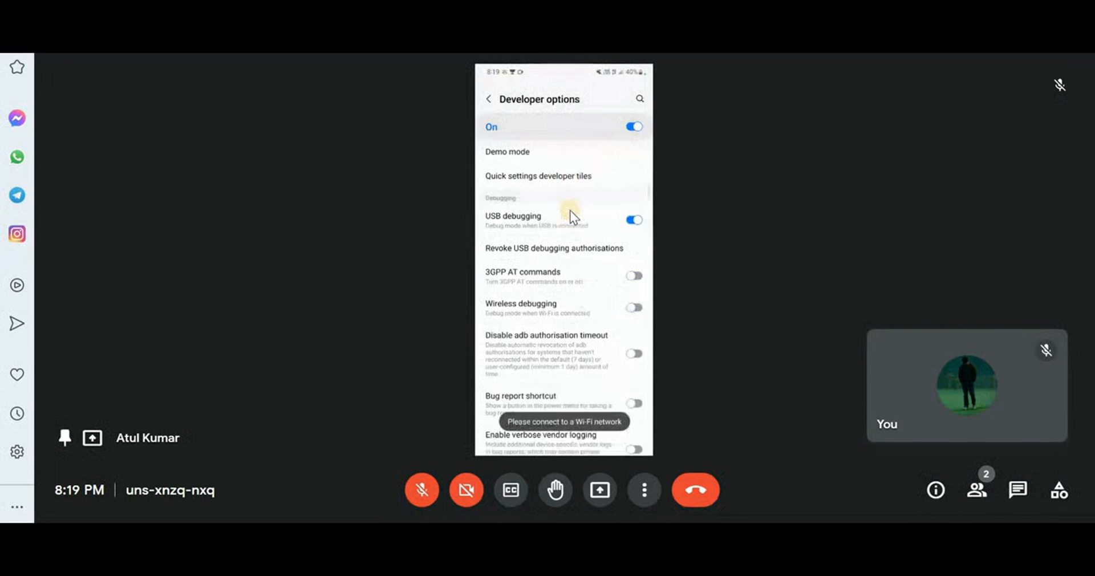
scroll(down, 3)
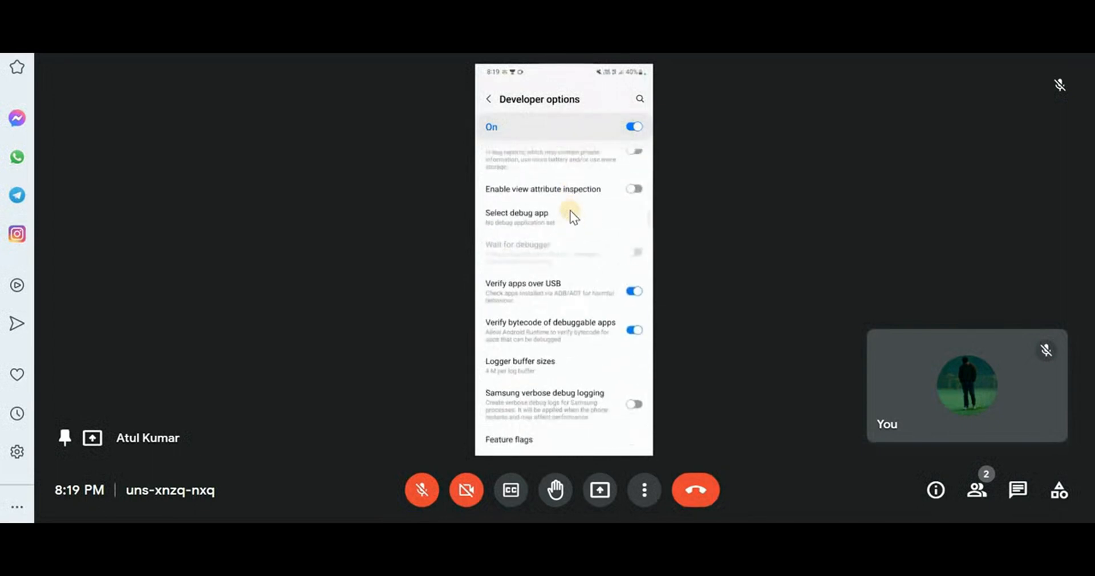
scroll(down, 3)
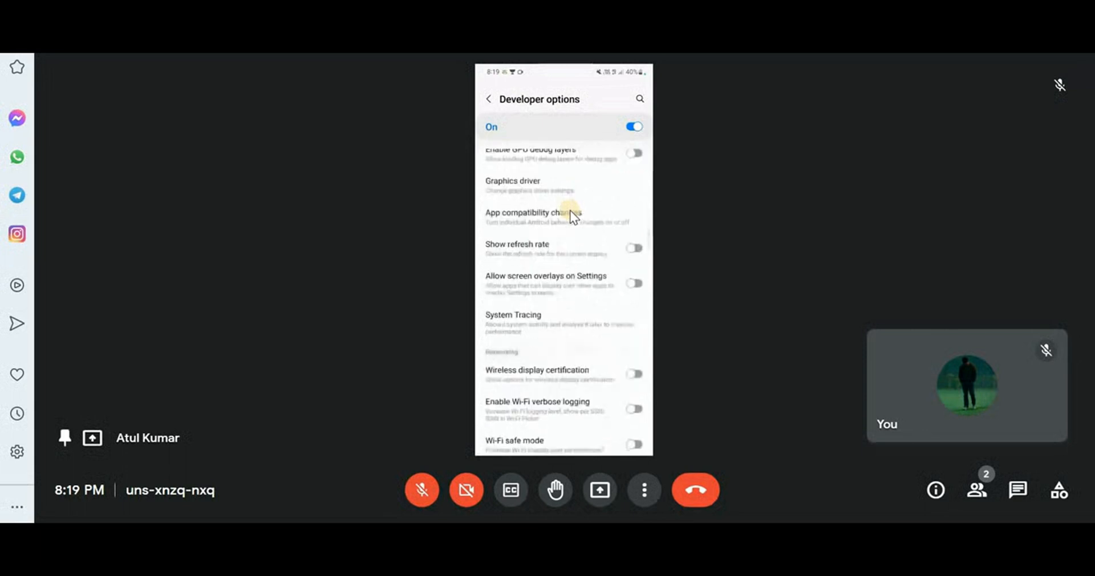
scroll(down, 3)
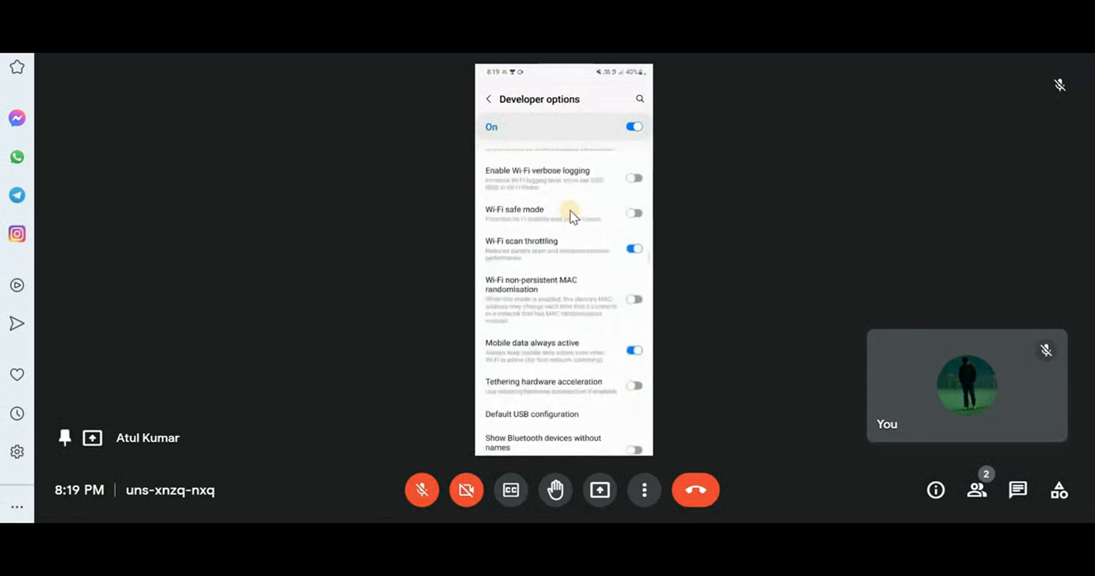
scroll(down, 3)
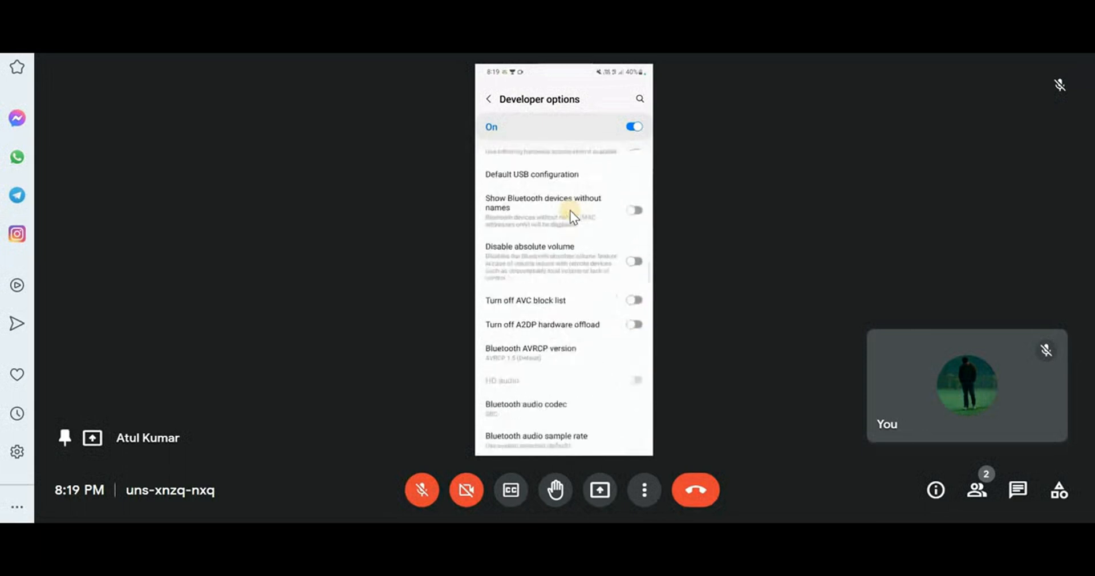
scroll(down, 3)
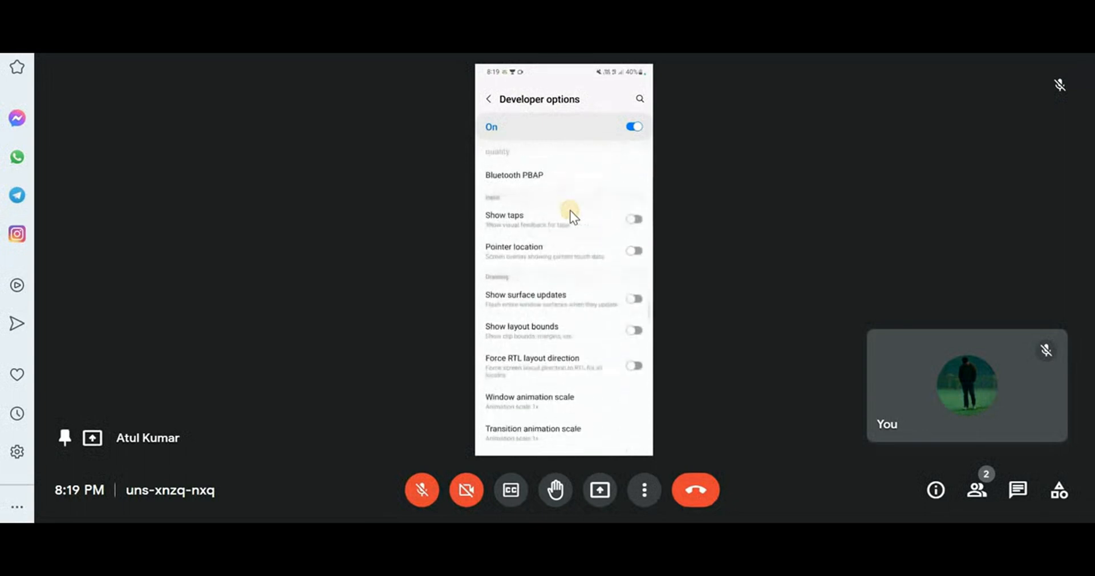
scroll(down, 3)
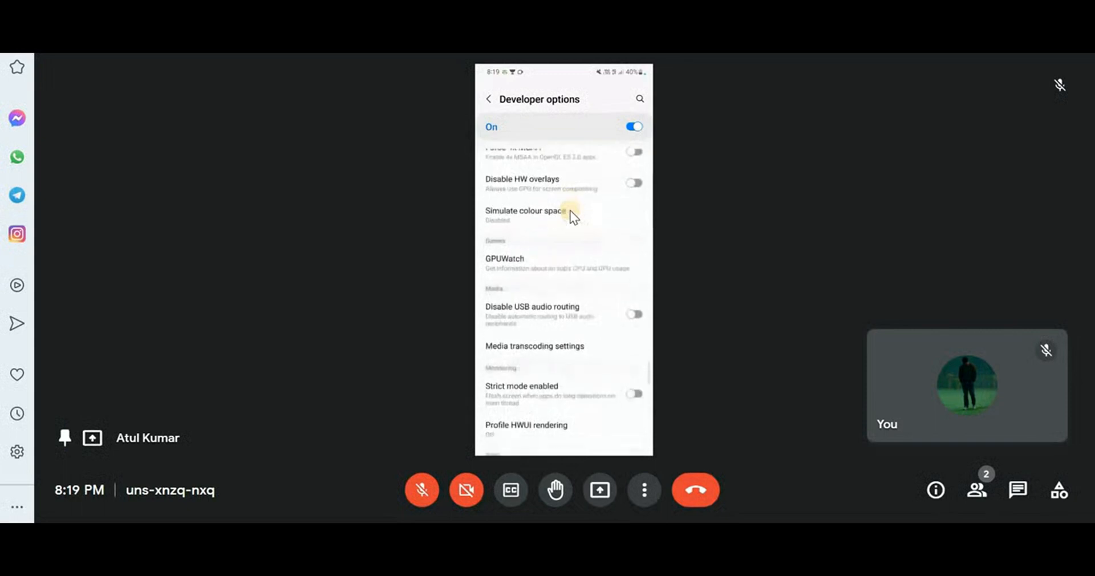
scroll(down, 3)
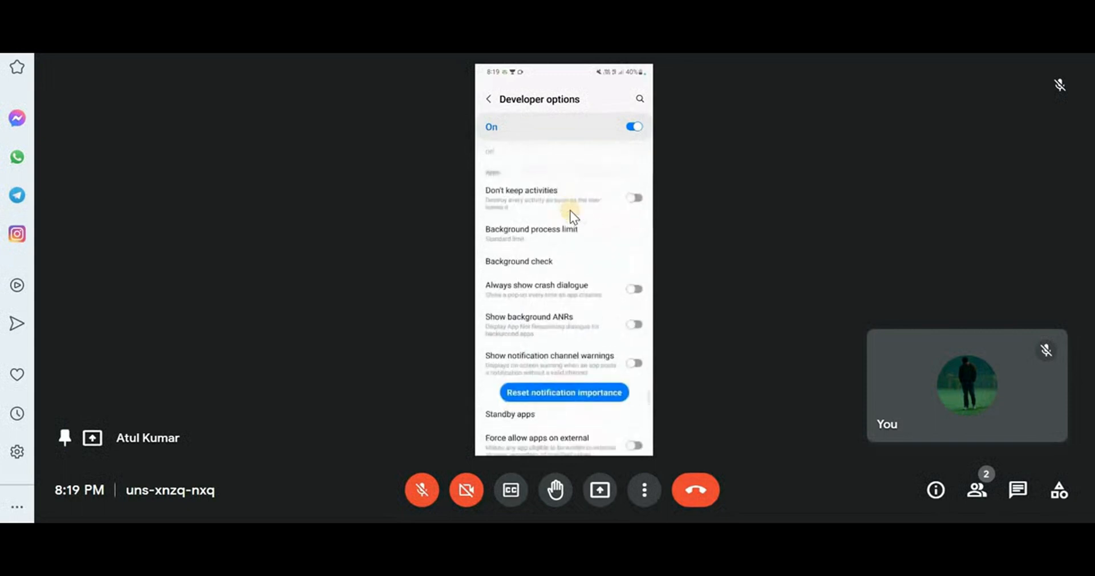
scroll(down, 3)
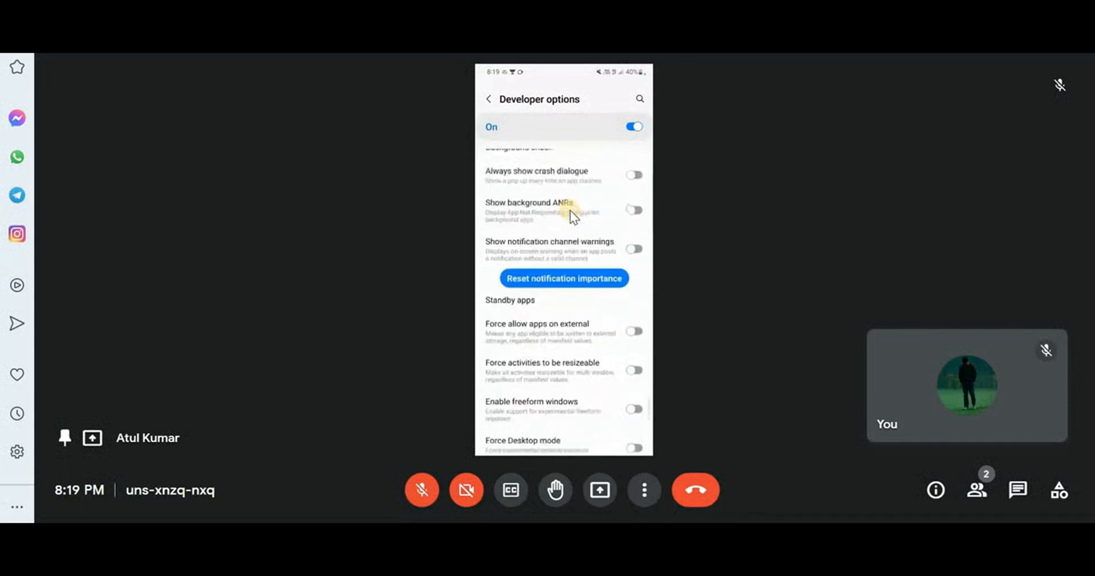
scroll(up, 3)
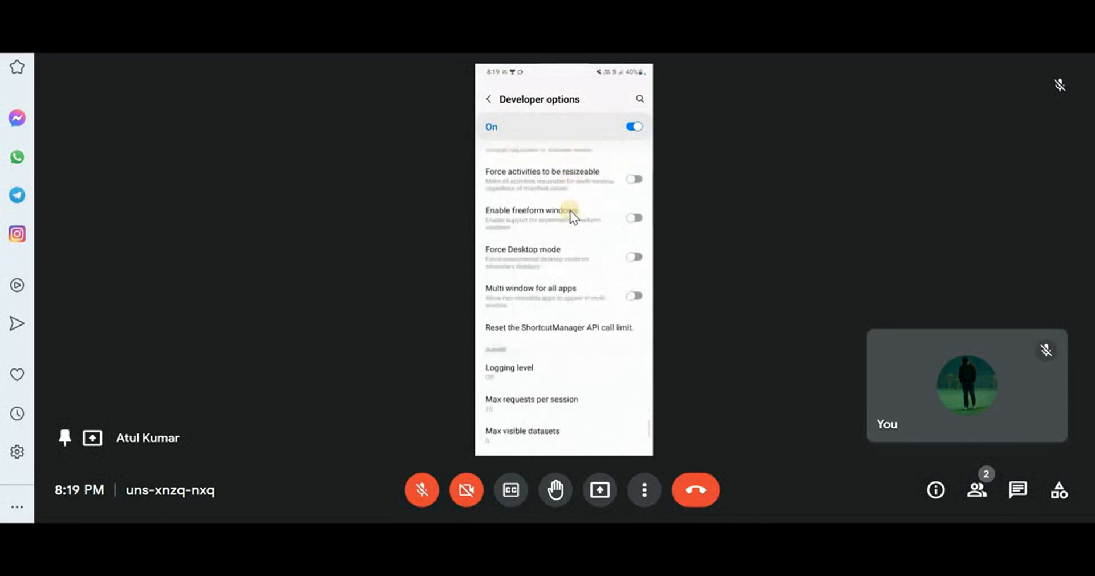
scroll(down, 3)
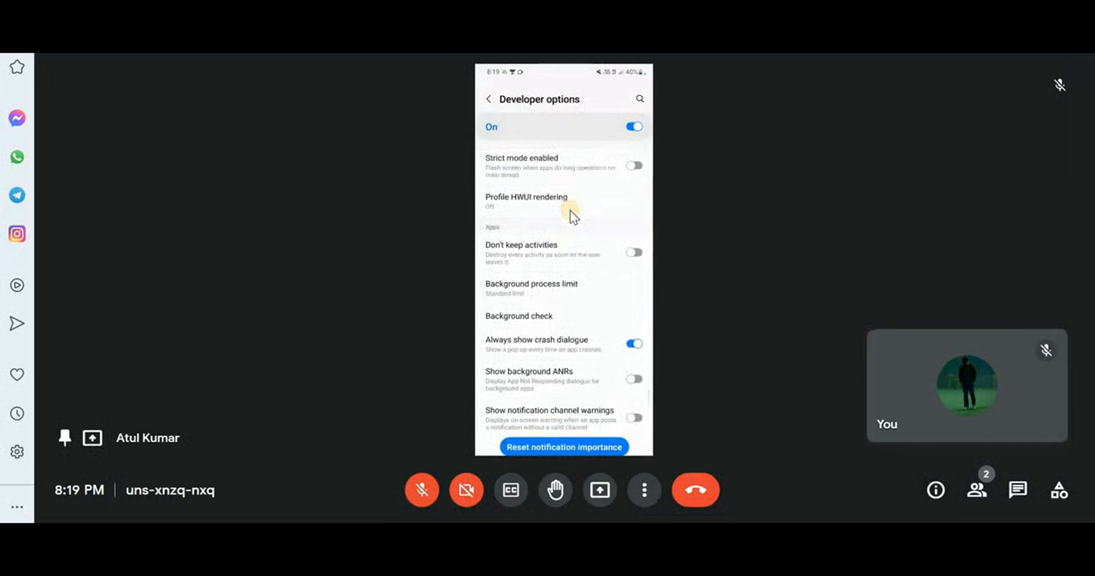
scroll(up, 3)
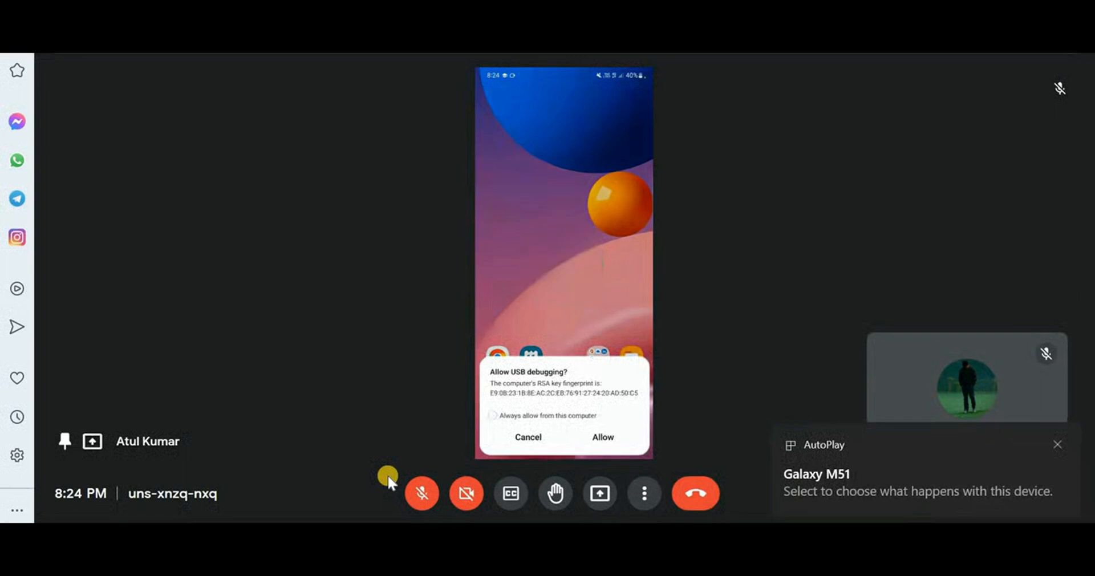
- Connect the Galaxy M51 over USB so the Allow USB debugging prompt appears
click(492, 416)
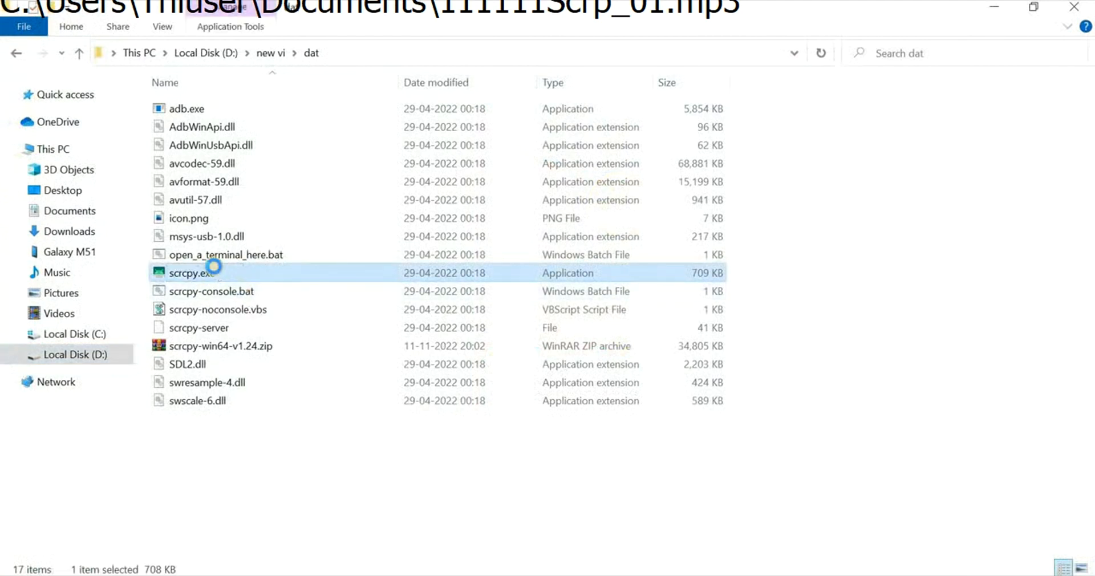
- Open scrcpy.exe from D:\new vi\dat to mirror the SM-M515F home screen
right_click(192, 272)
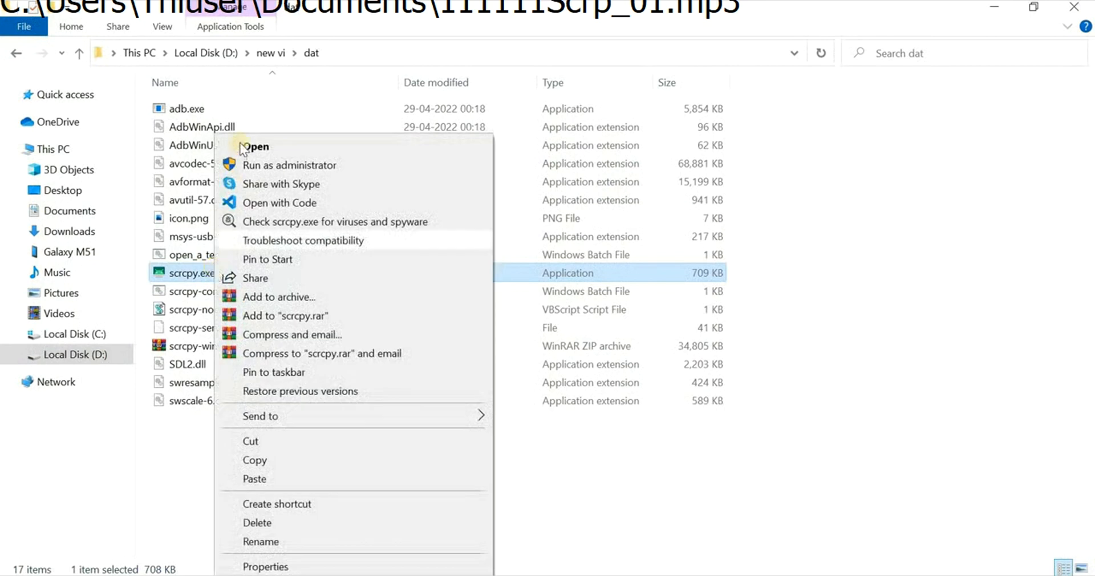
click(257, 146)
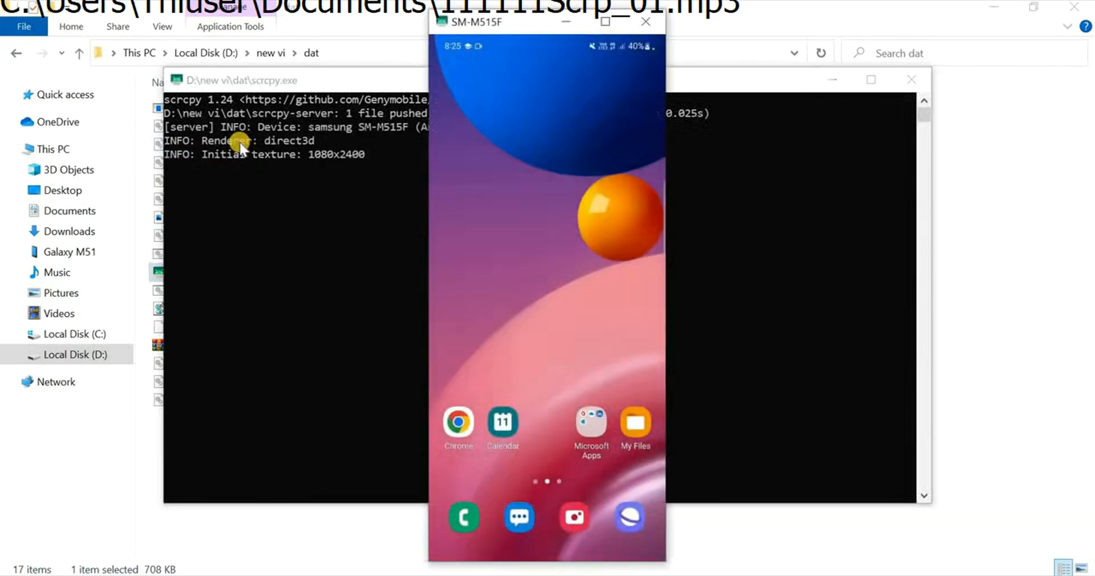
mouse_move(273, 229)
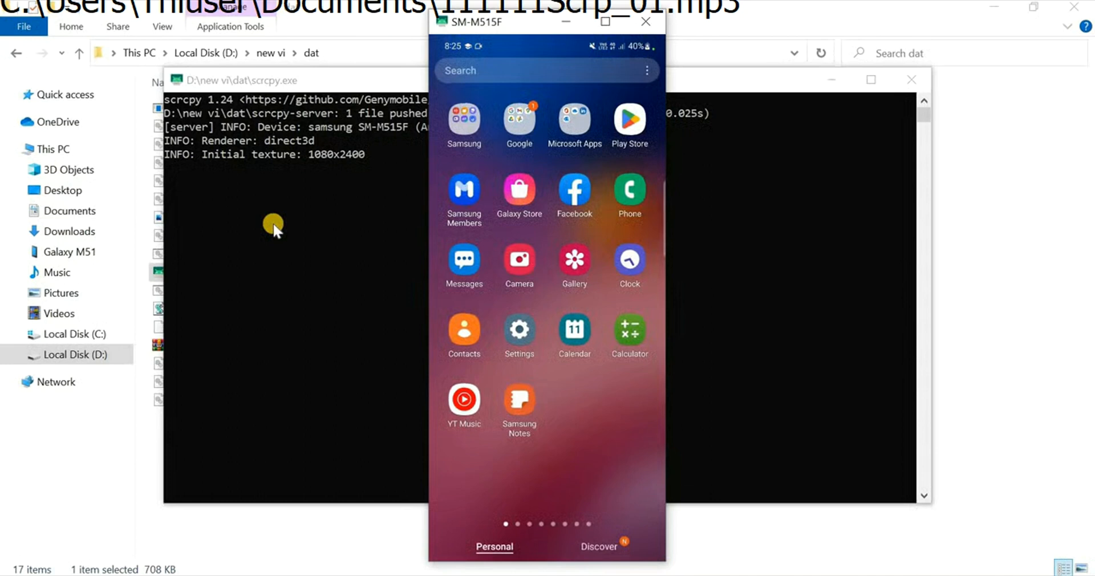
click(628, 334)
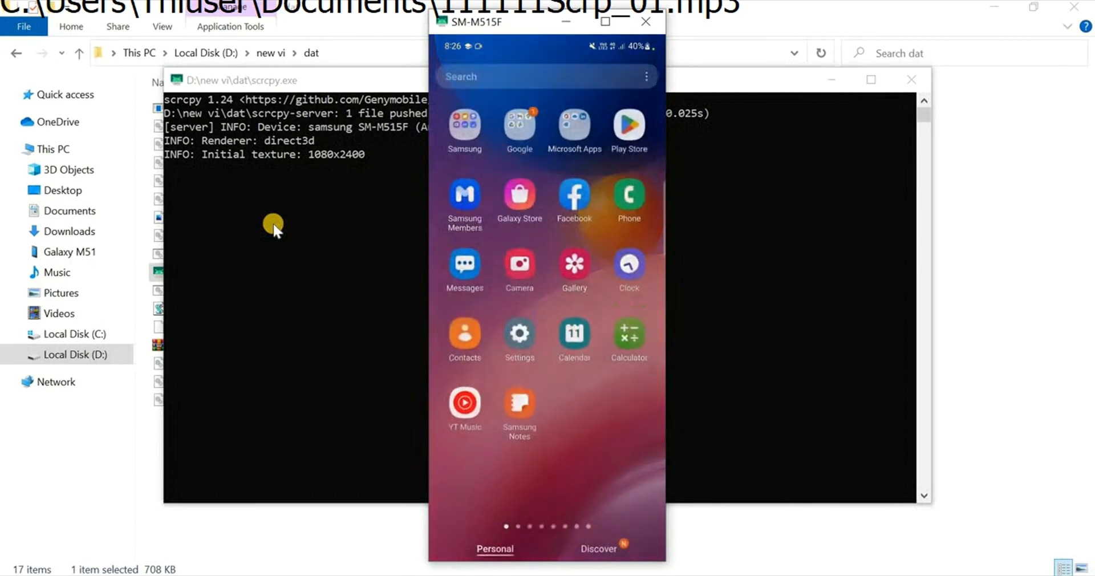
scroll(left, 3)
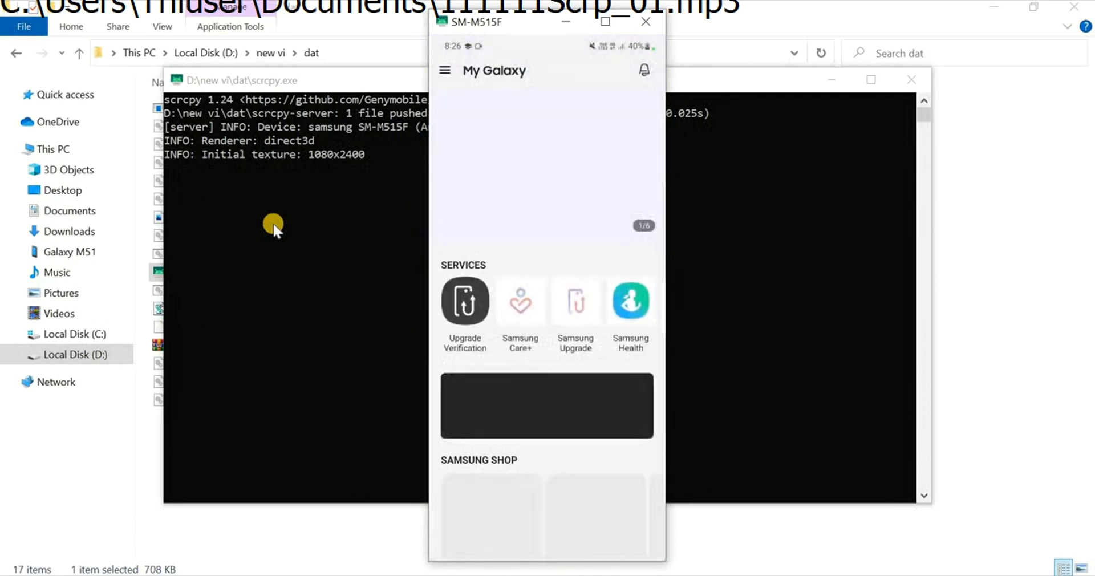
scroll(down, 3)
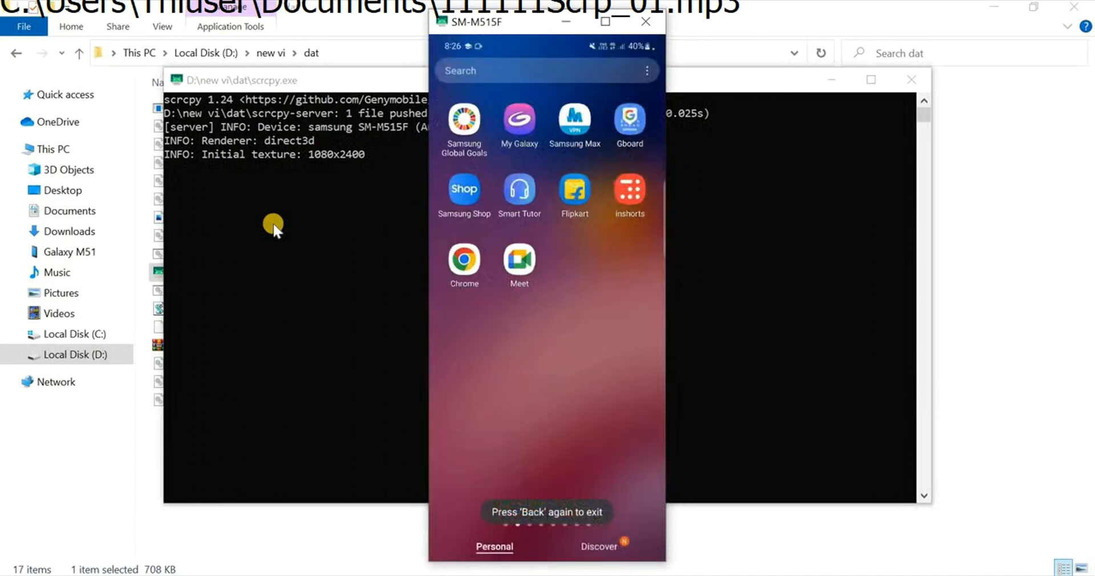
drag(593, 279, 454, 280)
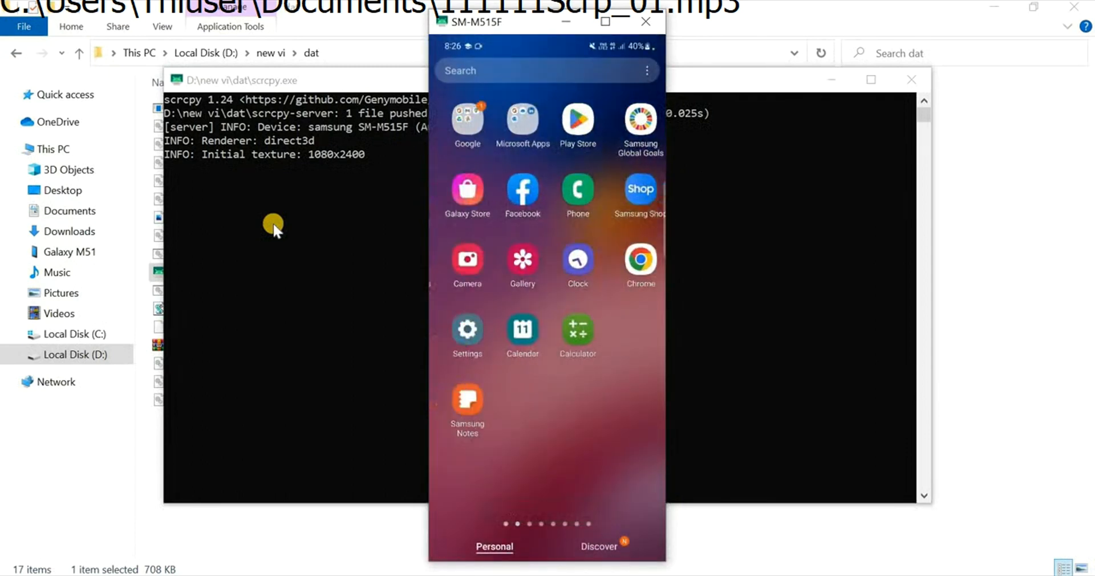
scroll(left, 3)
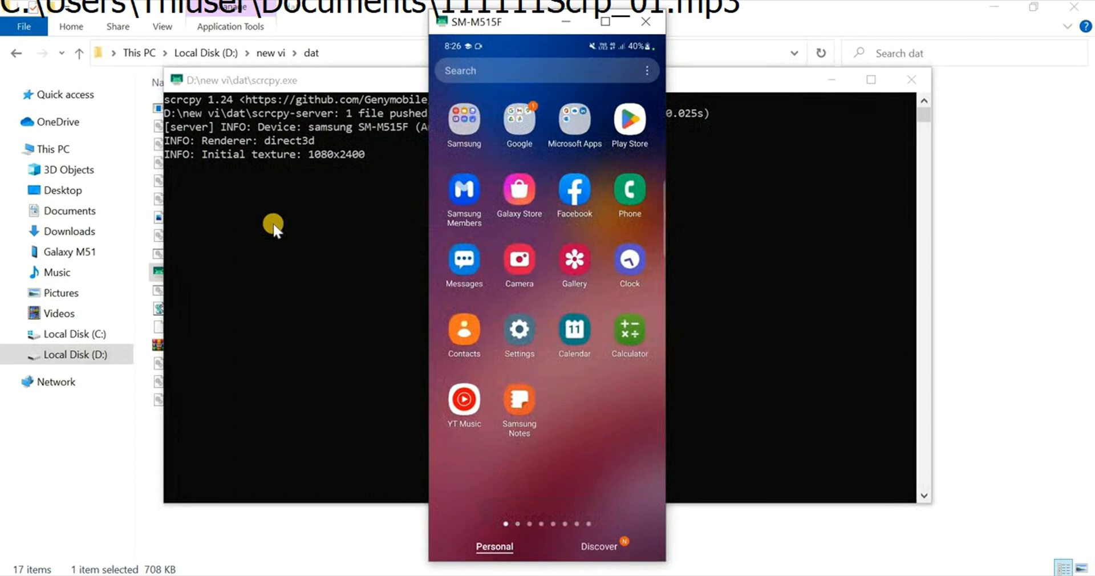